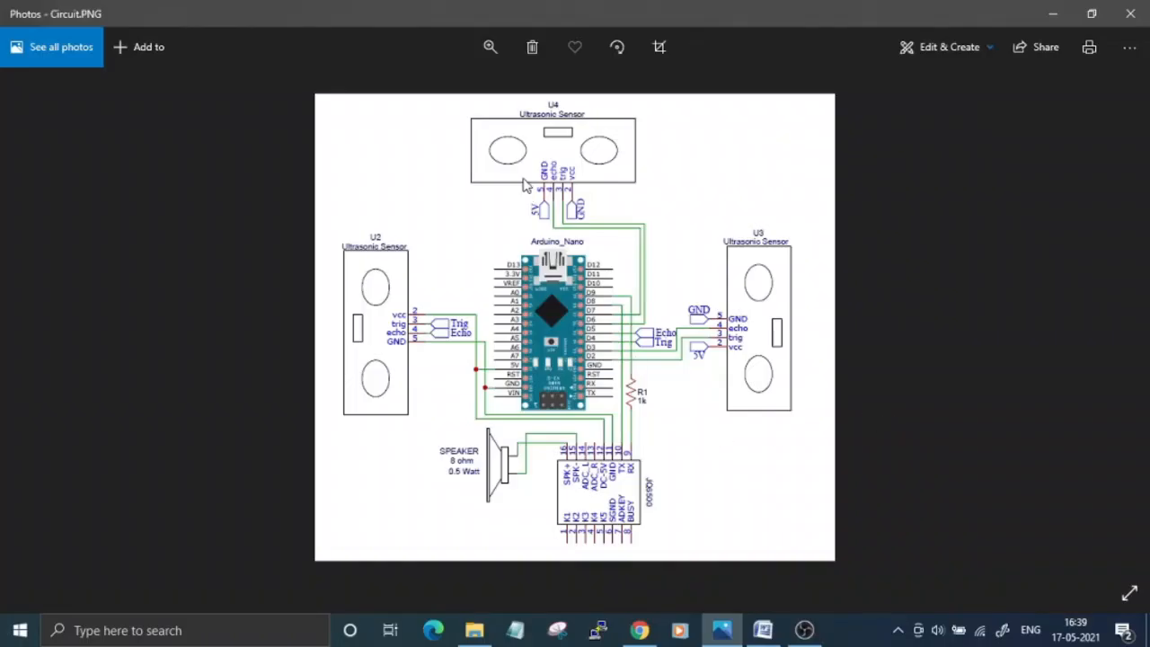
Step: Zoom in on the circuit diagram so the sensor, MP3 module and speaker labels read clearly
{"action": "left_click", "coordinate": [489, 47]}
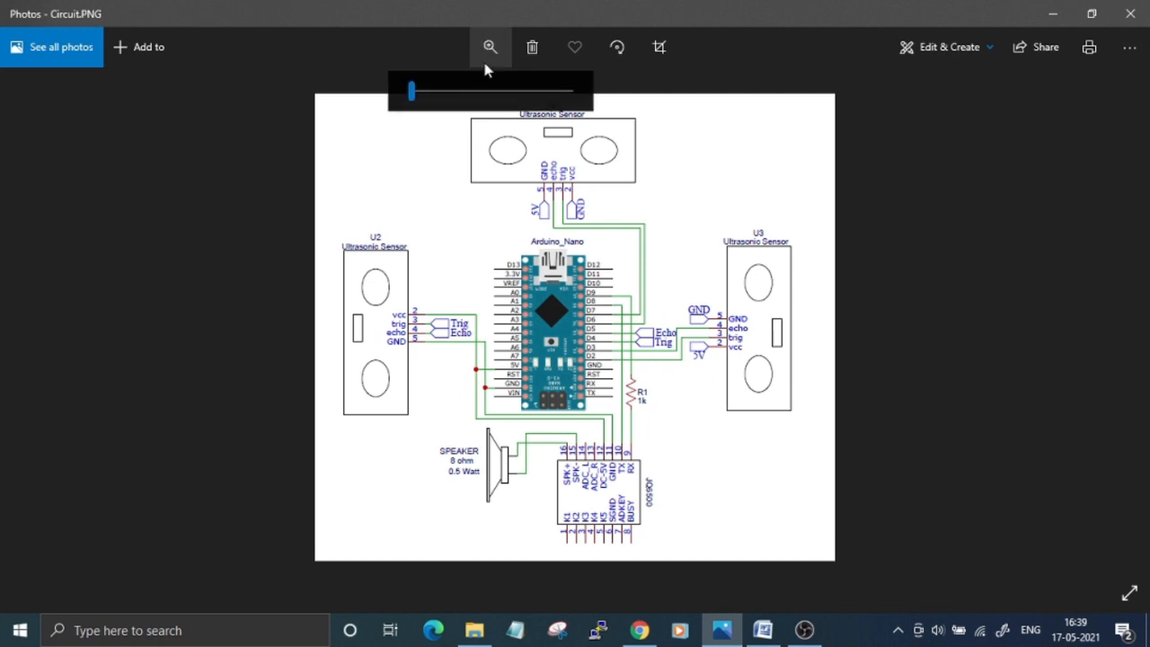
{"action": "left_click_drag", "start_coordinate": [409, 90], "coordinate": [421, 90]}
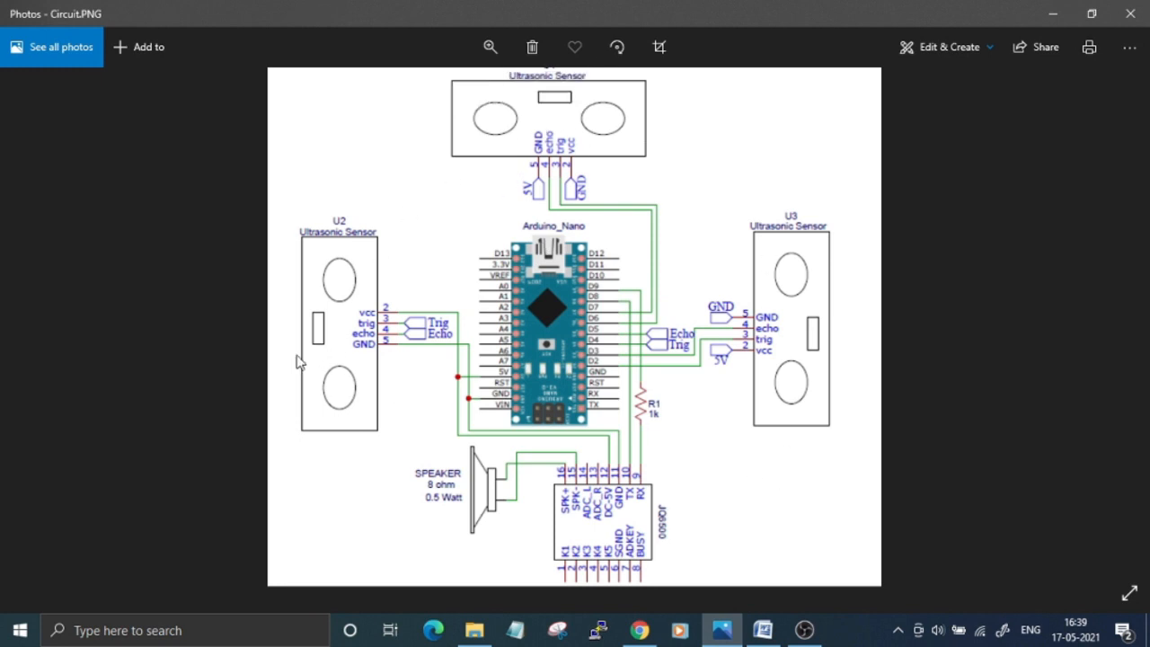
{"action": "mouse_move", "coordinate": [555, 350]}
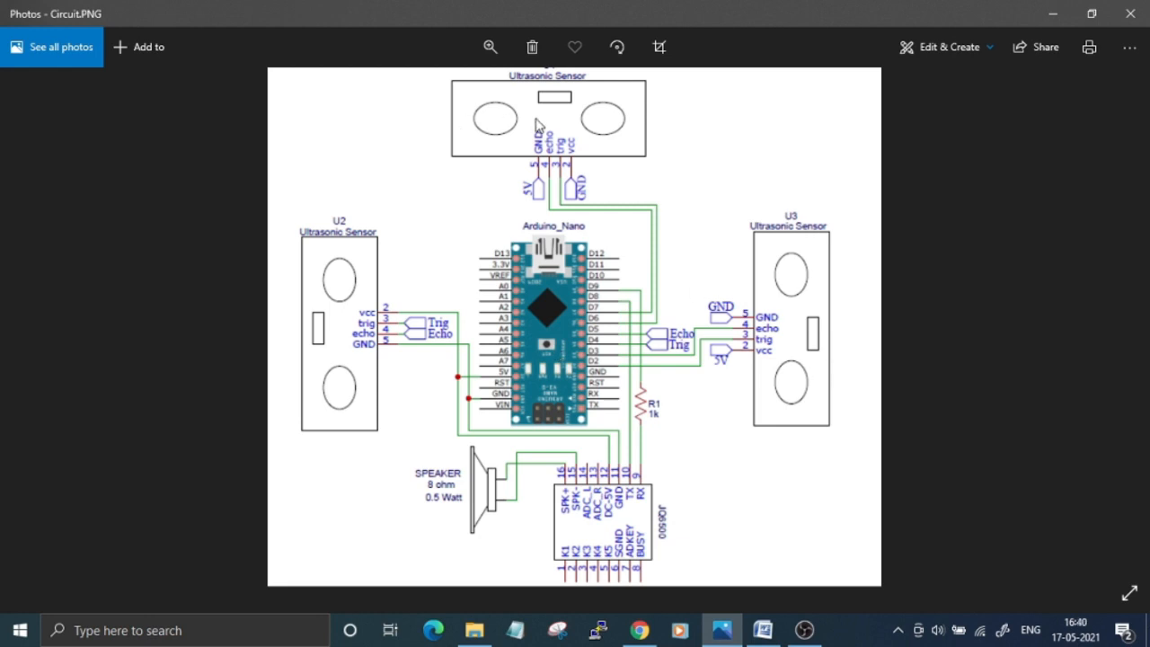
{"action": "mouse_move", "coordinate": [604, 162]}
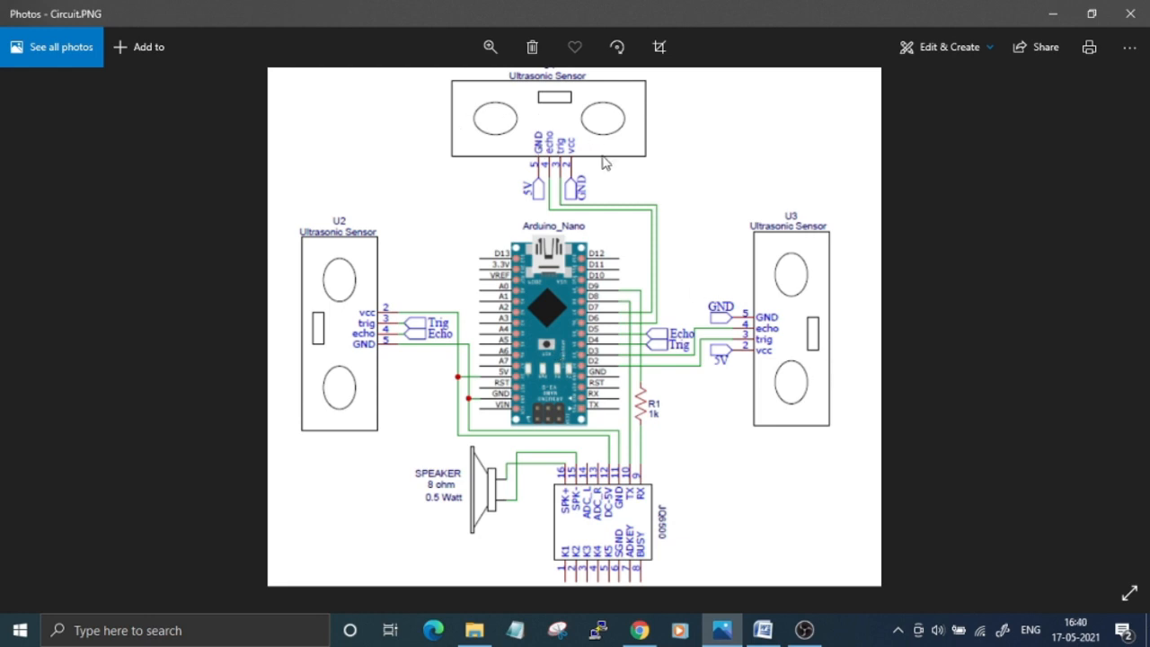
{"action": "mouse_move", "coordinate": [361, 353]}
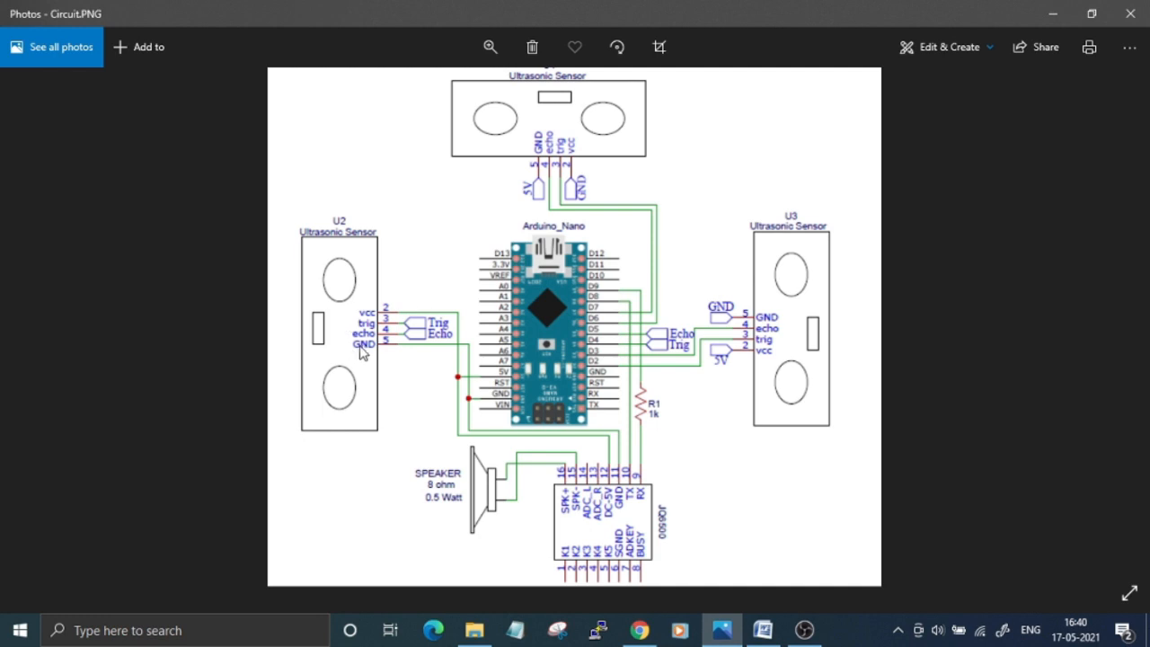
{"action": "mouse_move", "coordinate": [417, 340]}
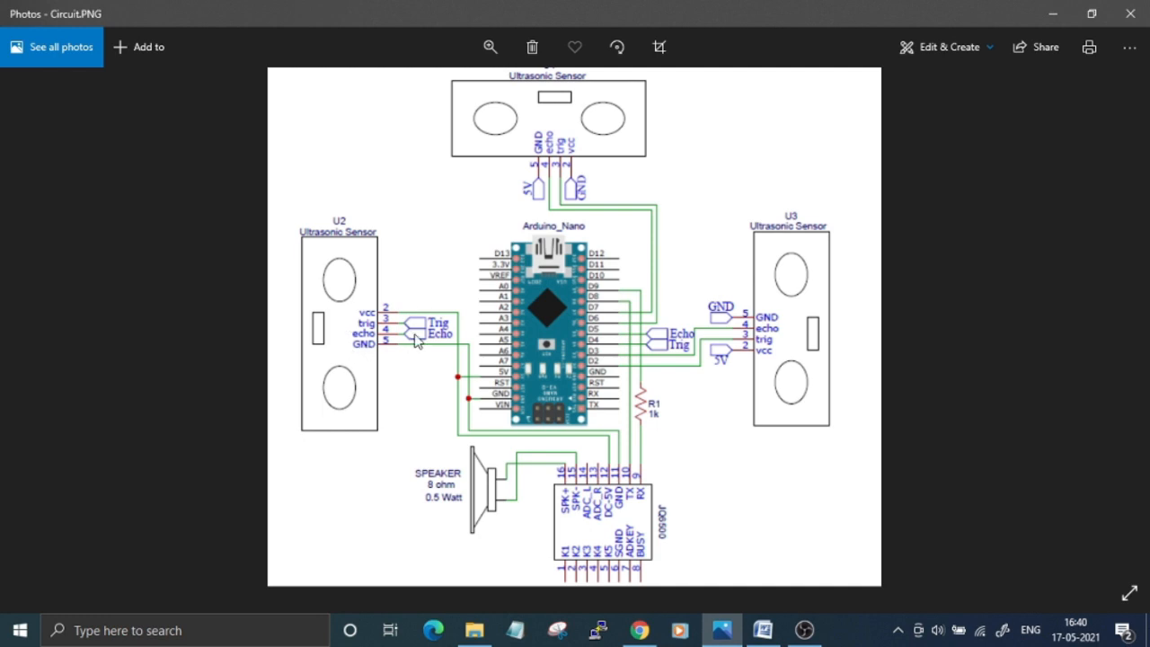
{"action": "mouse_move", "coordinate": [626, 433]}
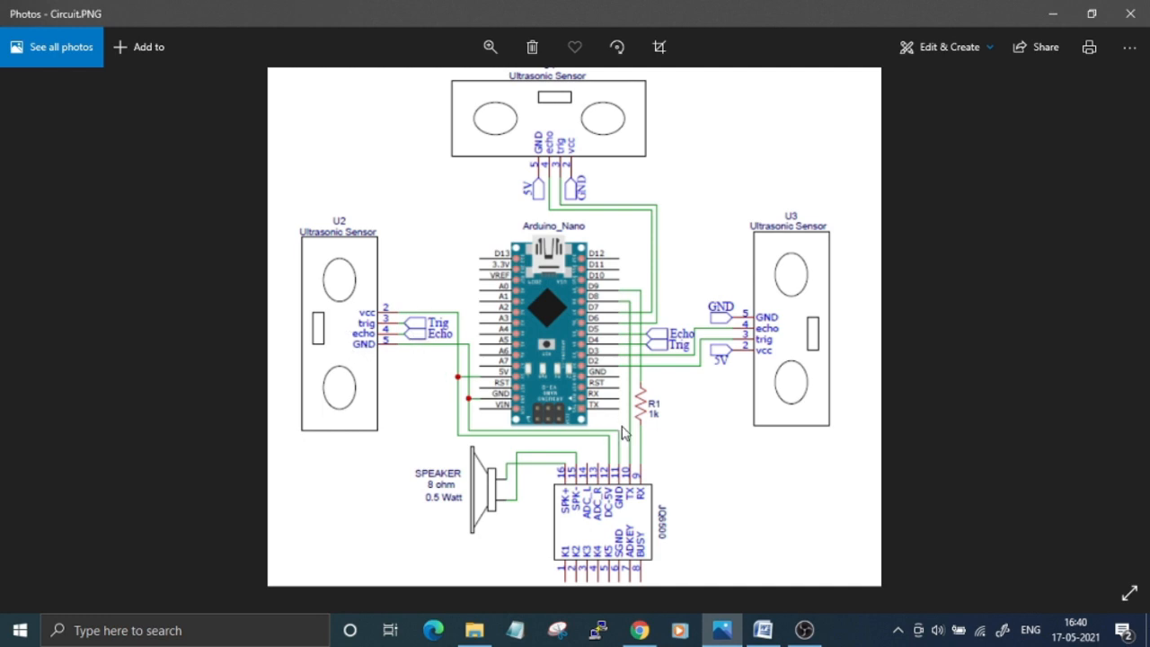
{"action": "mouse_move", "coordinate": [666, 351]}
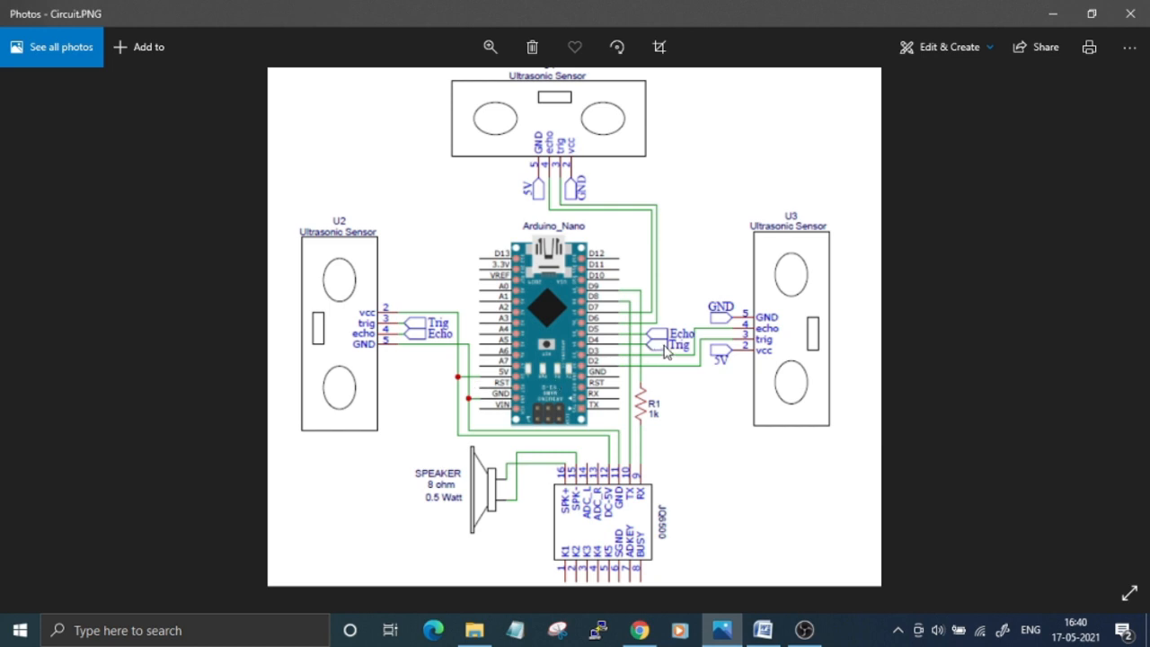
{"action": "mouse_move", "coordinate": [753, 351]}
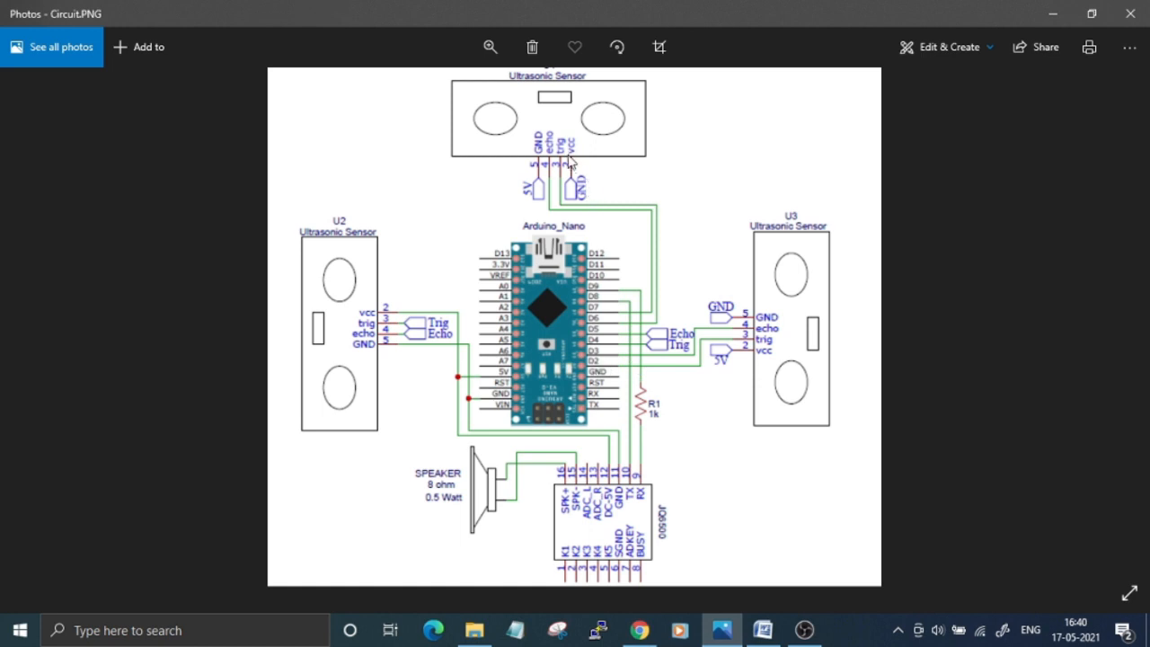
{"action": "mouse_move", "coordinate": [550, 195]}
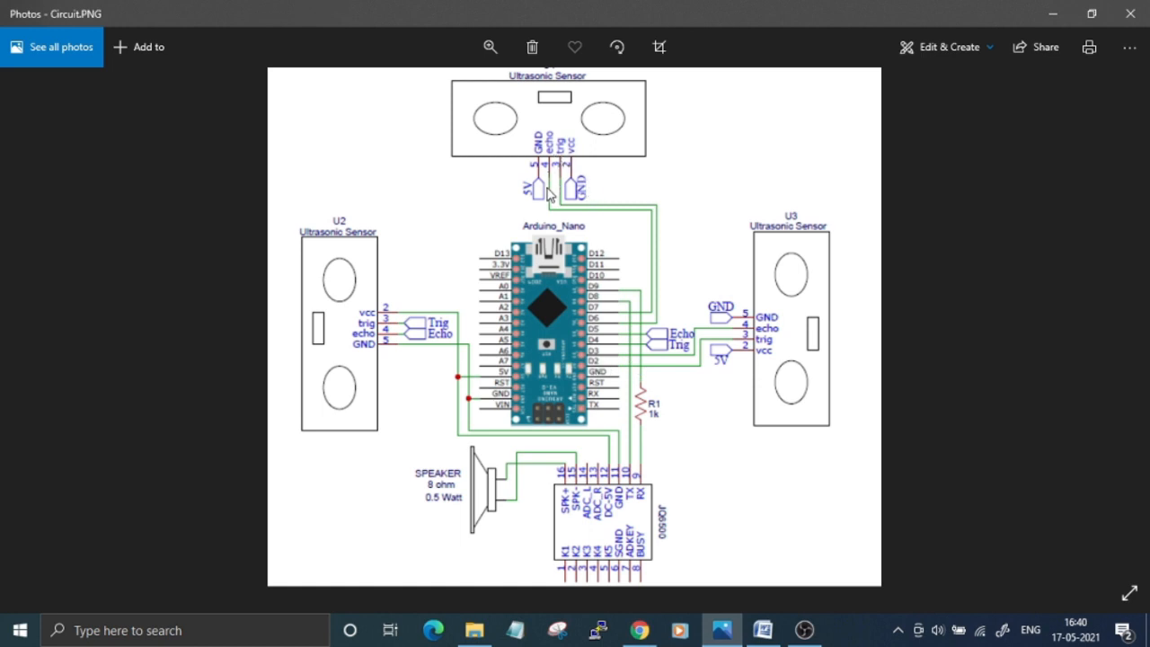
{"action": "mouse_move", "coordinate": [600, 327]}
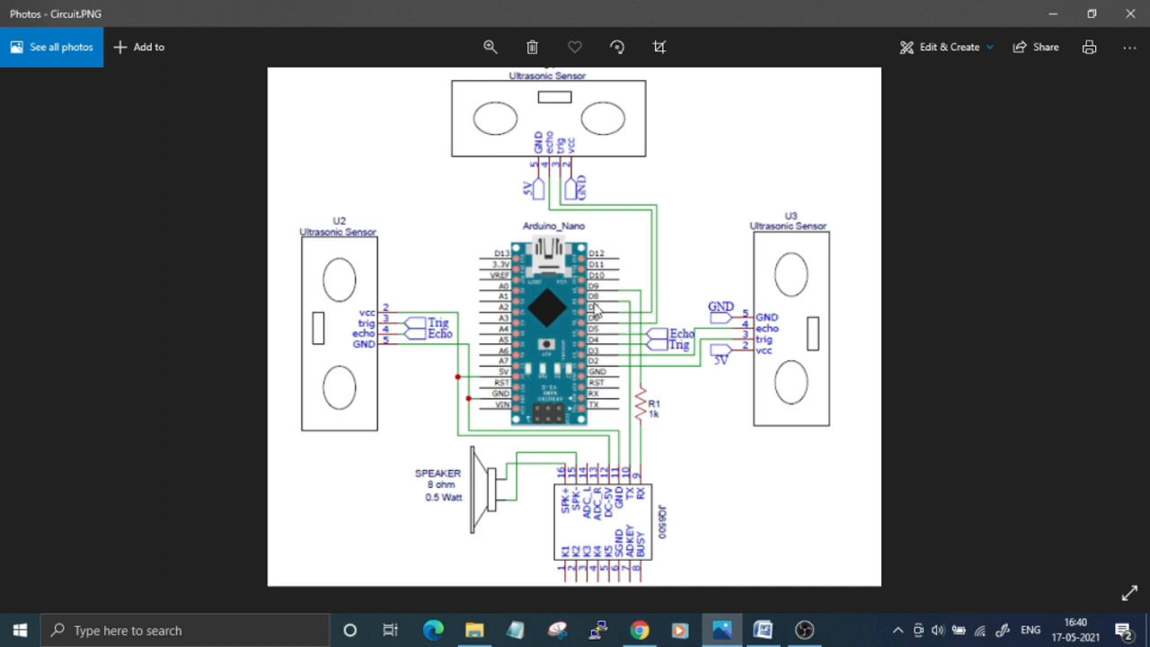
{"action": "mouse_move", "coordinate": [726, 460]}
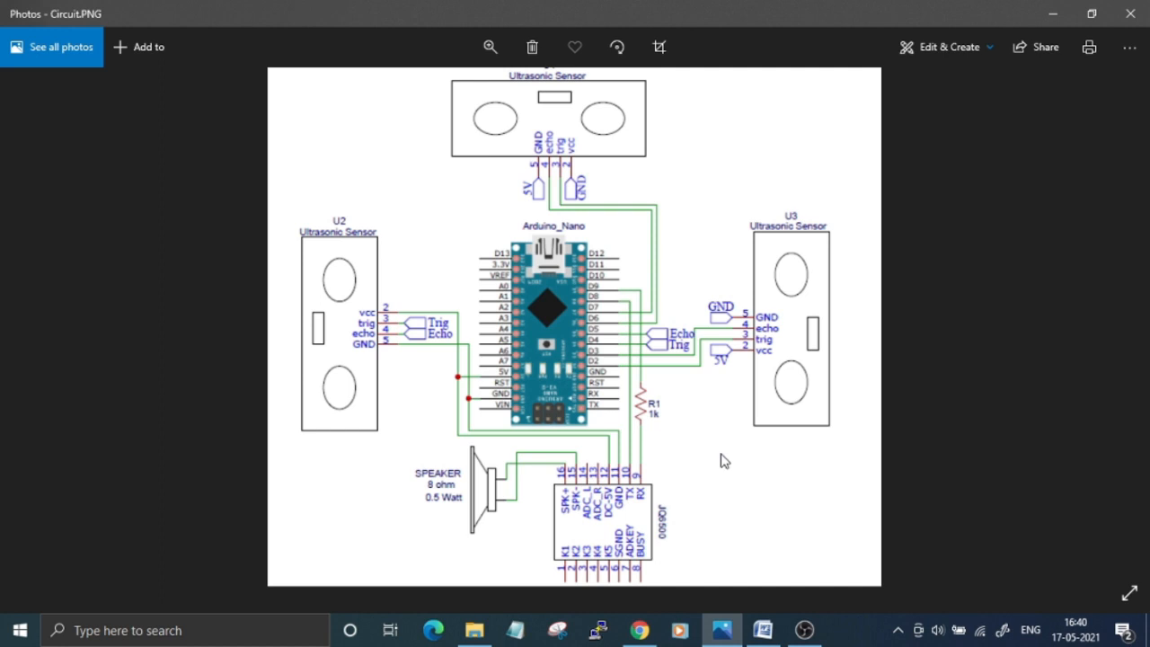
{"action": "mouse_move", "coordinate": [666, 530]}
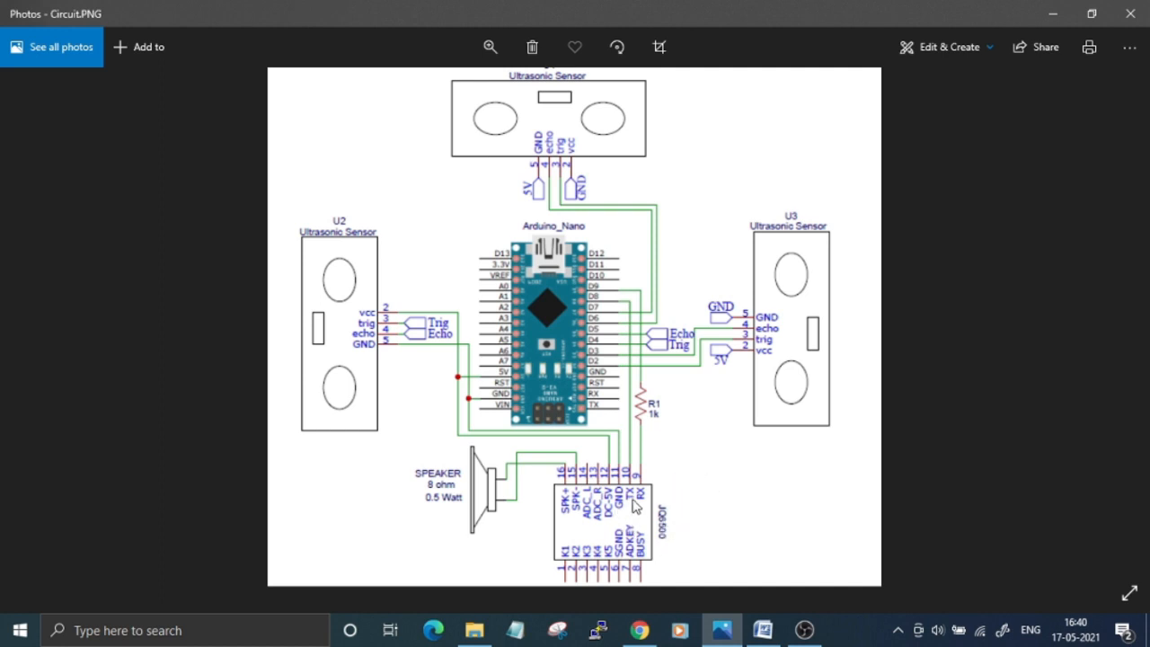
{"action": "mouse_move", "coordinate": [602, 302]}
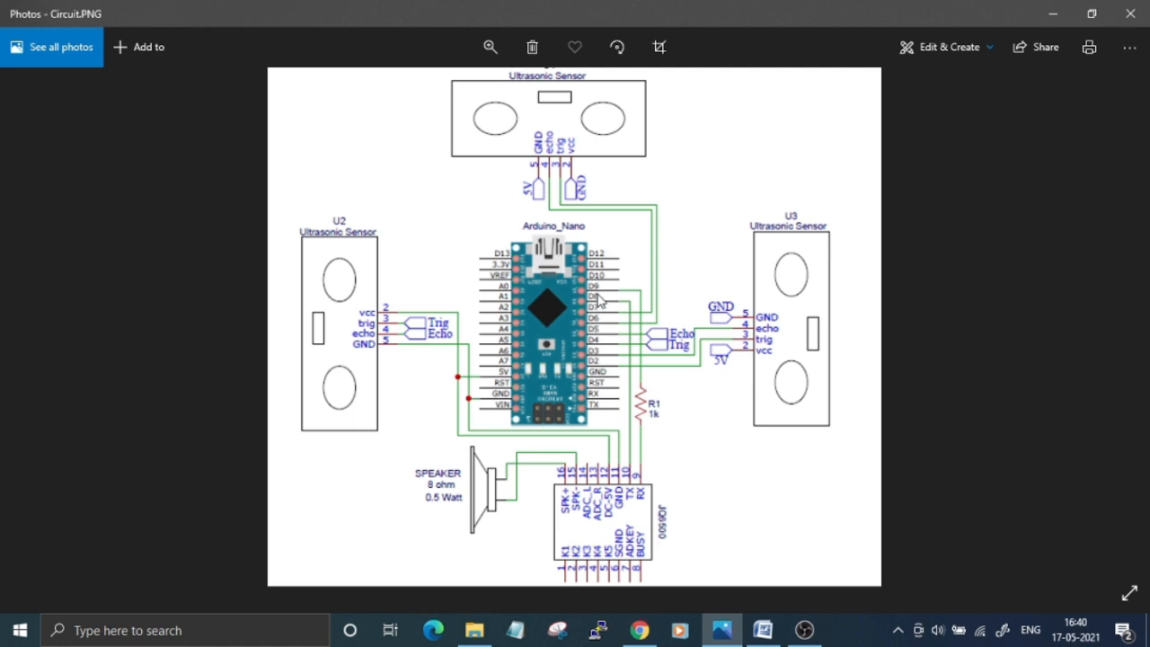
{"action": "mouse_move", "coordinate": [600, 306]}
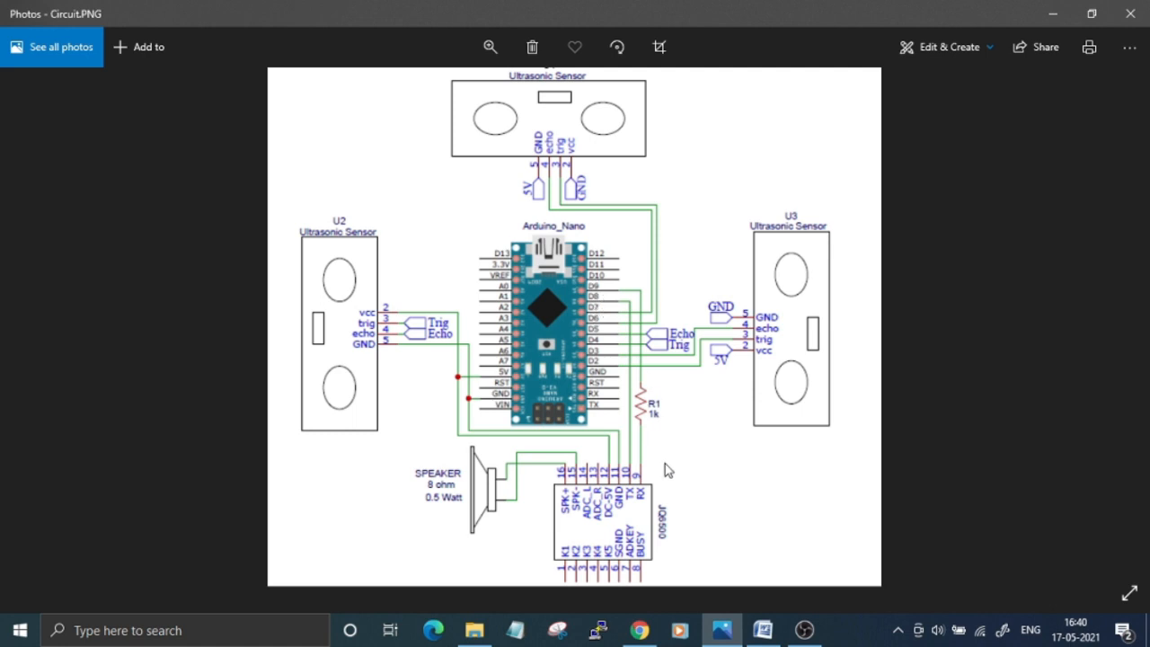
{"action": "mouse_move", "coordinate": [661, 402]}
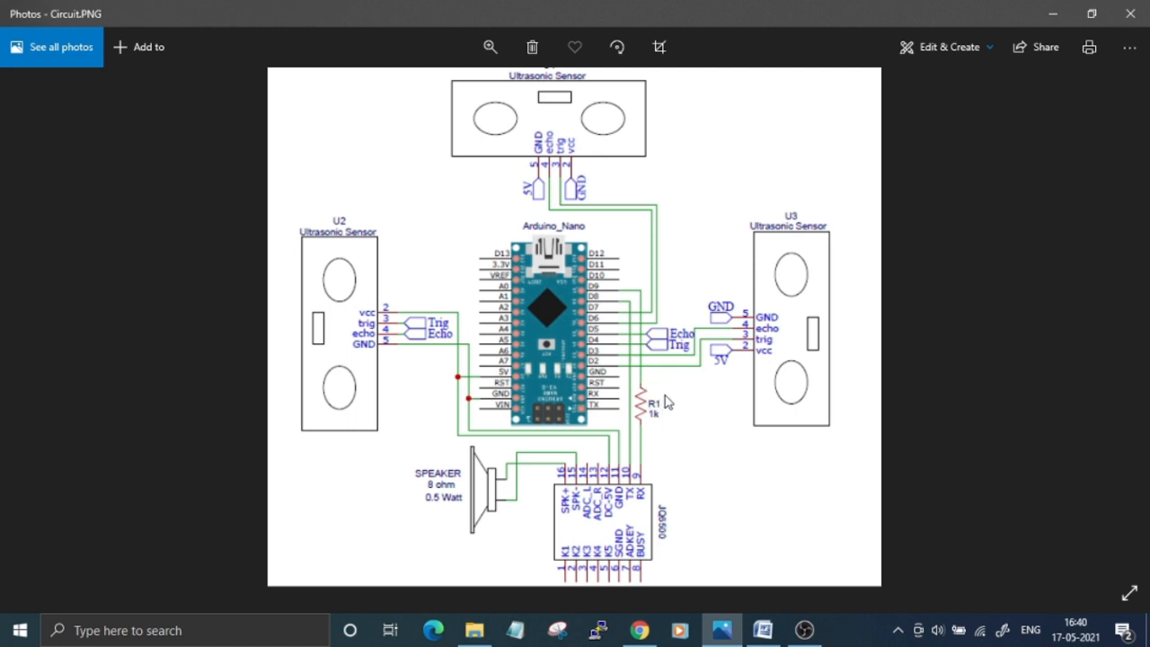
{"action": "mouse_move", "coordinate": [662, 406]}
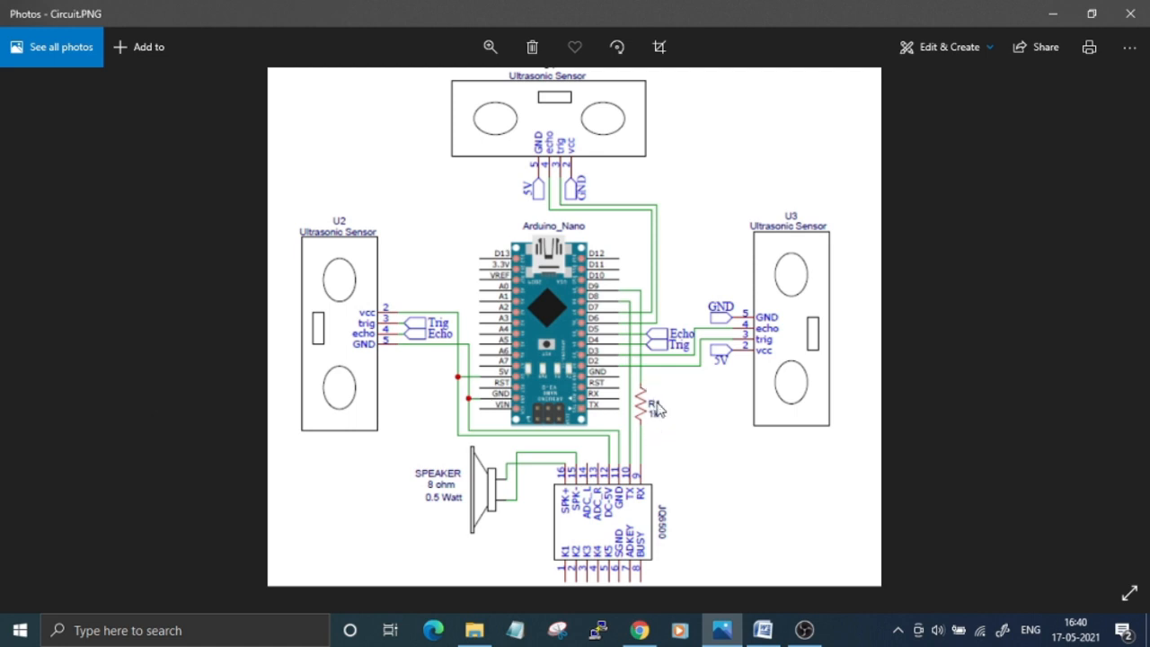
{"action": "mouse_move", "coordinate": [669, 433]}
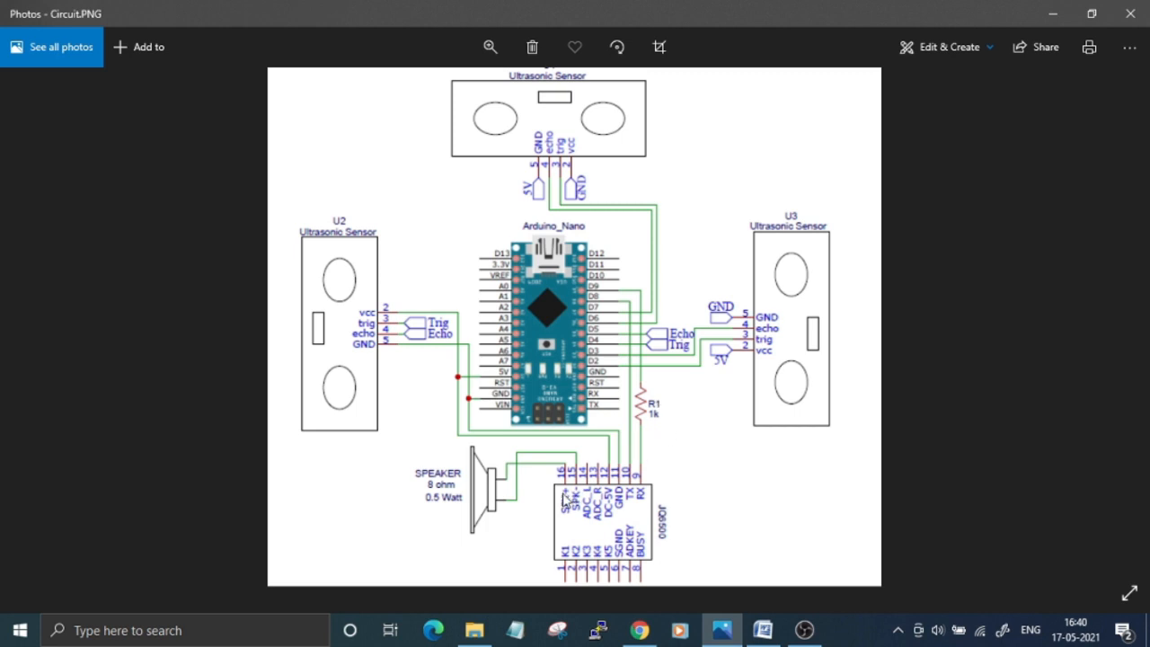
{"action": "mouse_move", "coordinate": [565, 518]}
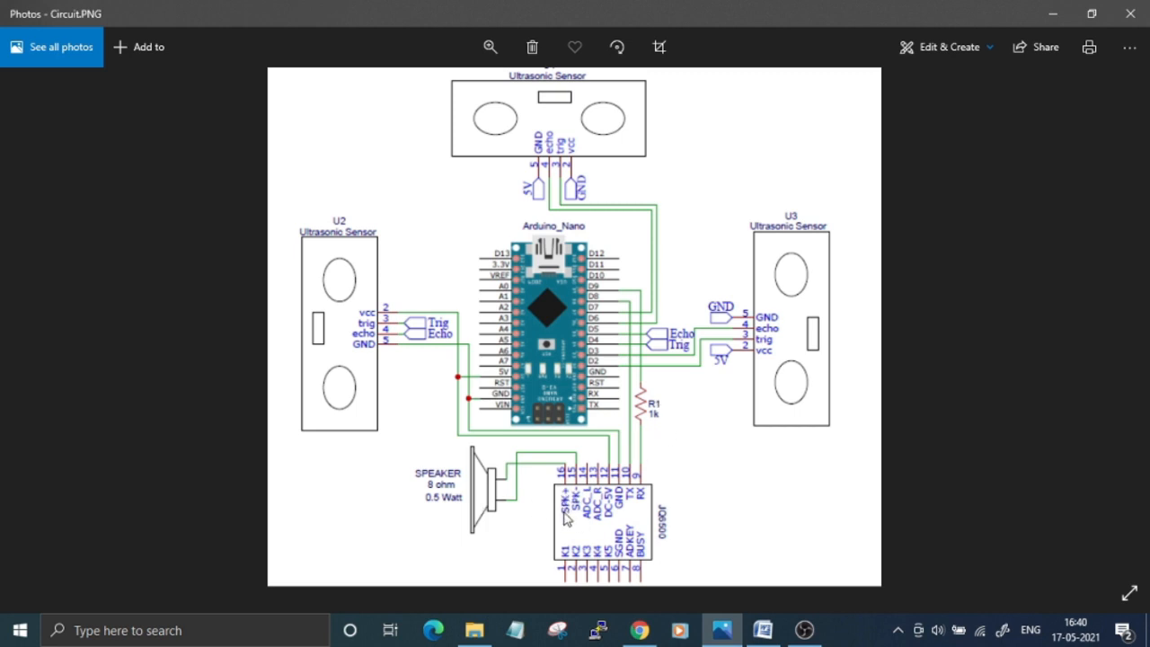
{"action": "mouse_move", "coordinate": [574, 512]}
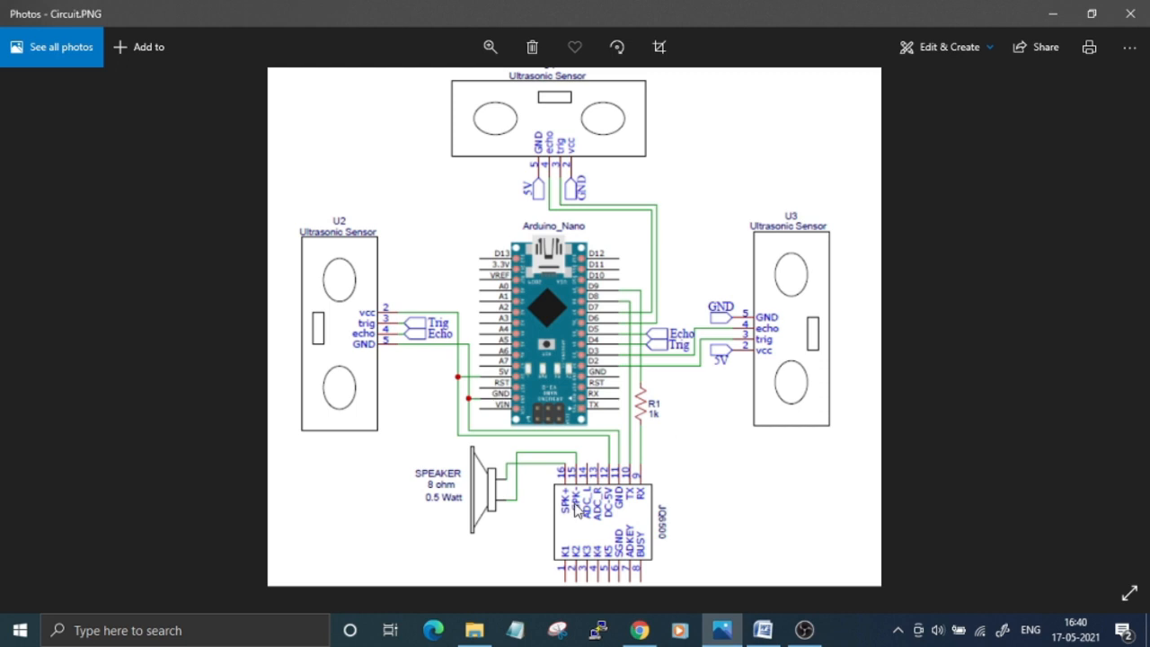
{"action": "mouse_move", "coordinate": [652, 528]}
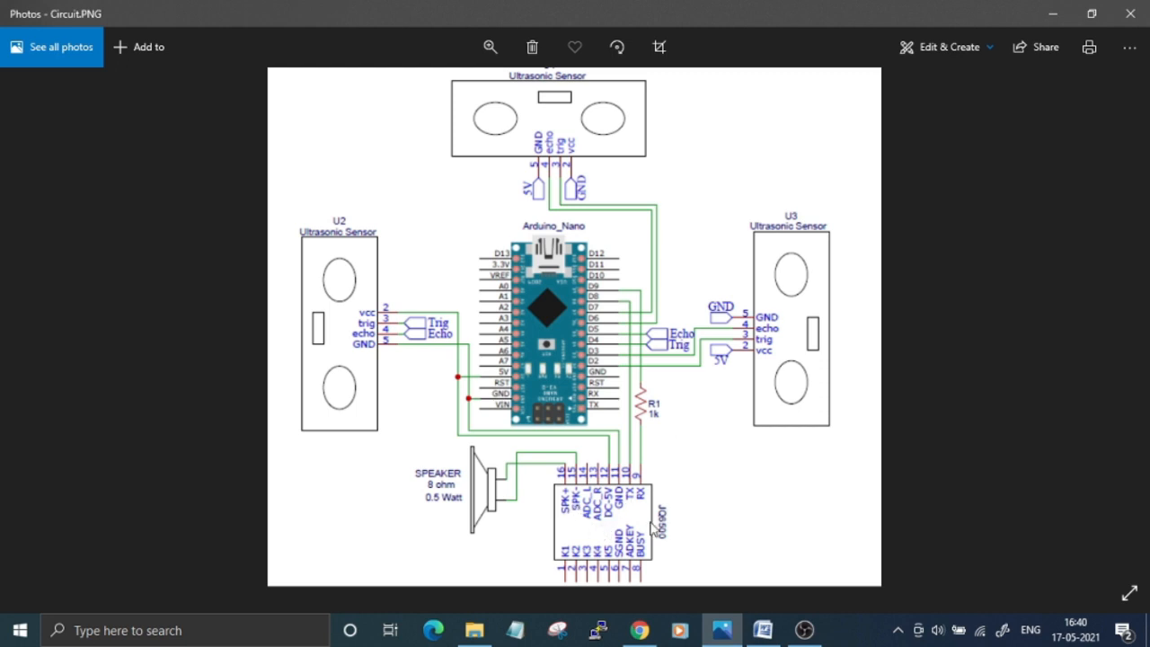
{"action": "mouse_move", "coordinate": [600, 548]}
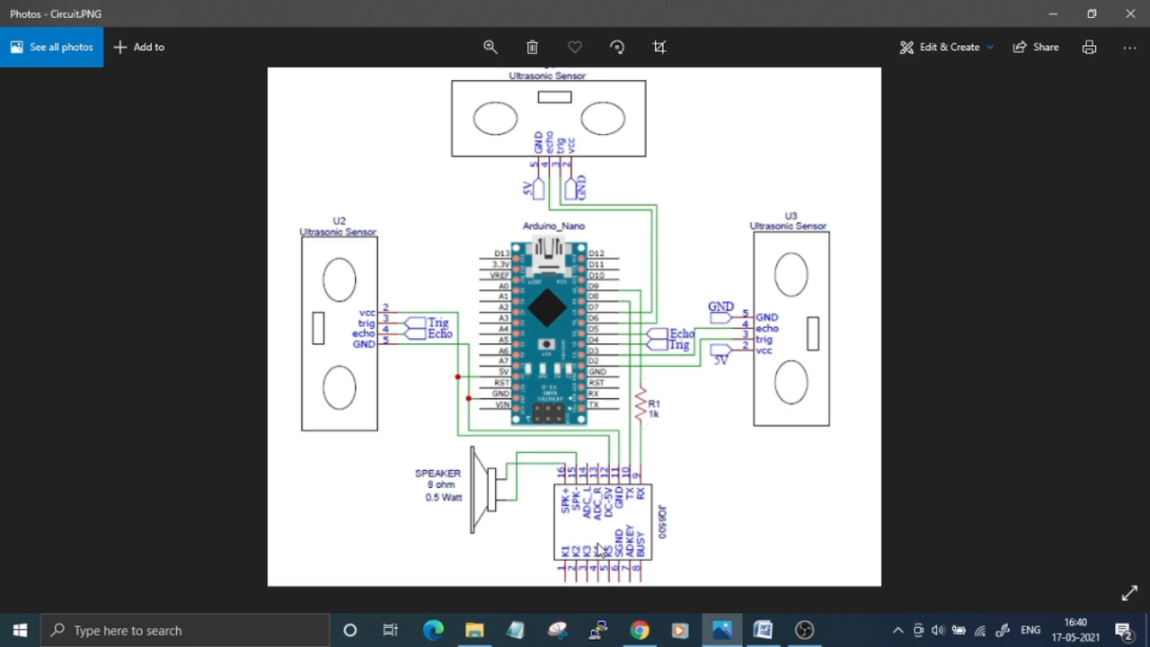